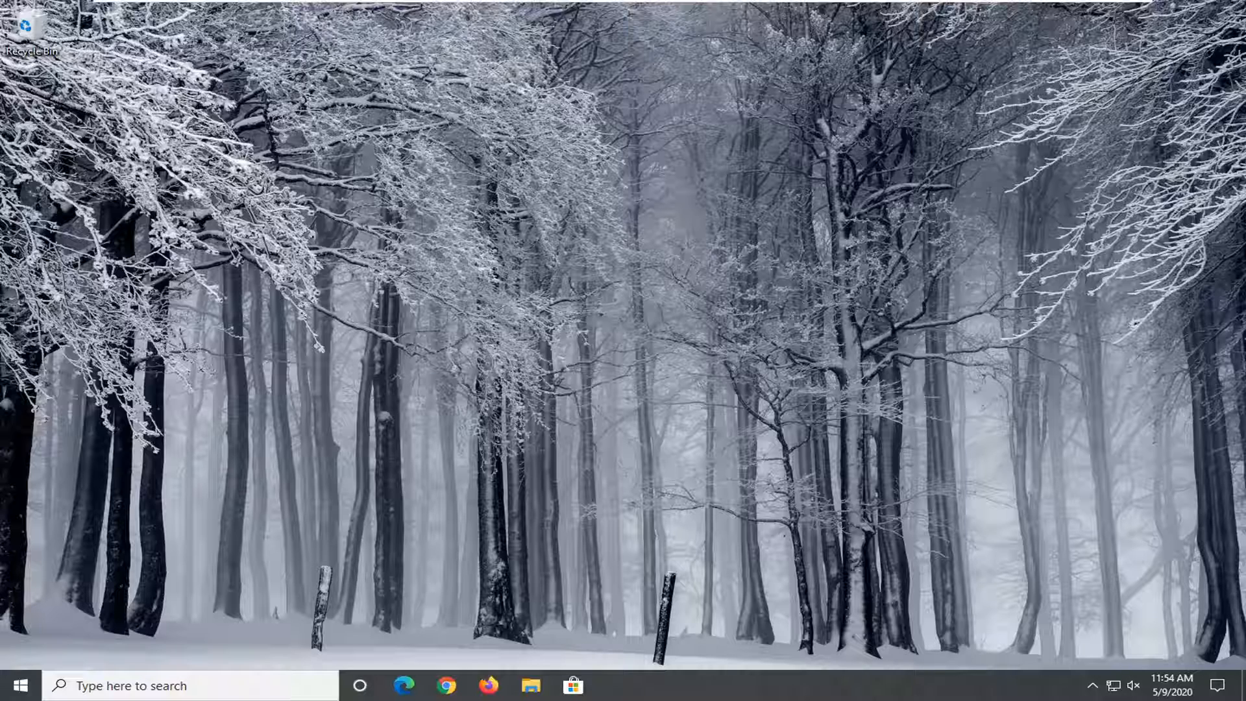
{"action": "mouse_move", "coordinate": [334, 266]}
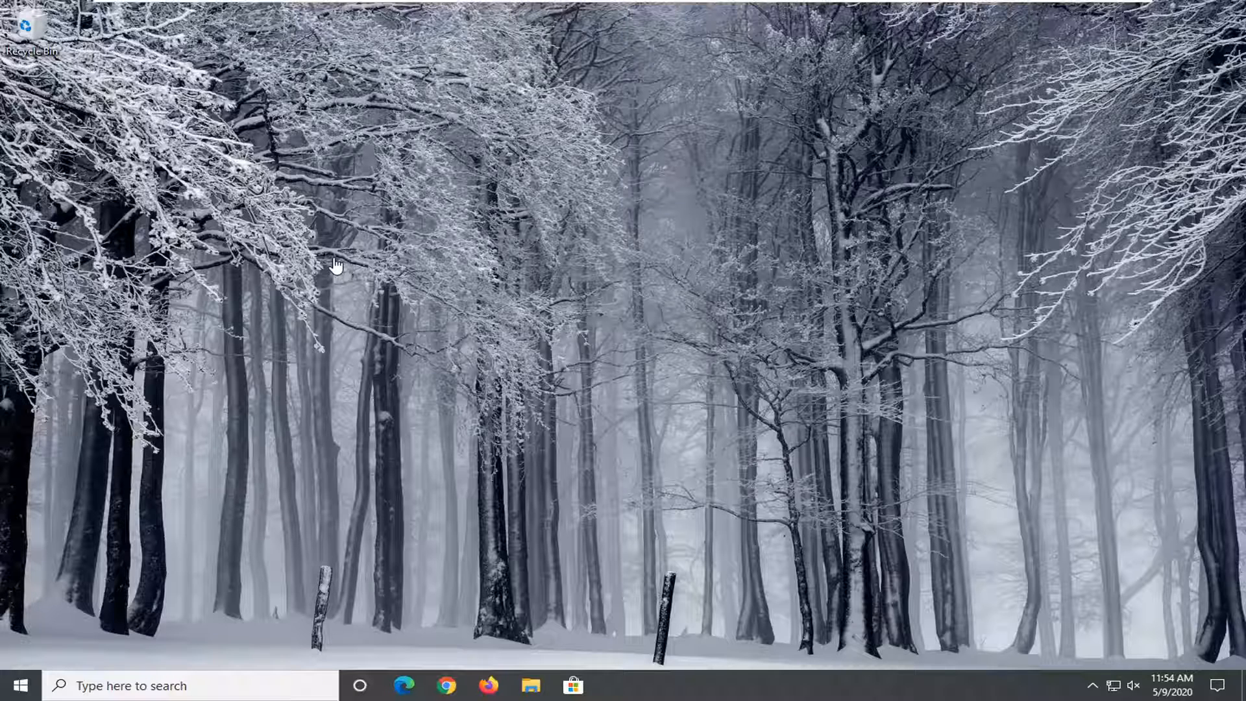
{"action": "mouse_move", "coordinate": [342, 264]}
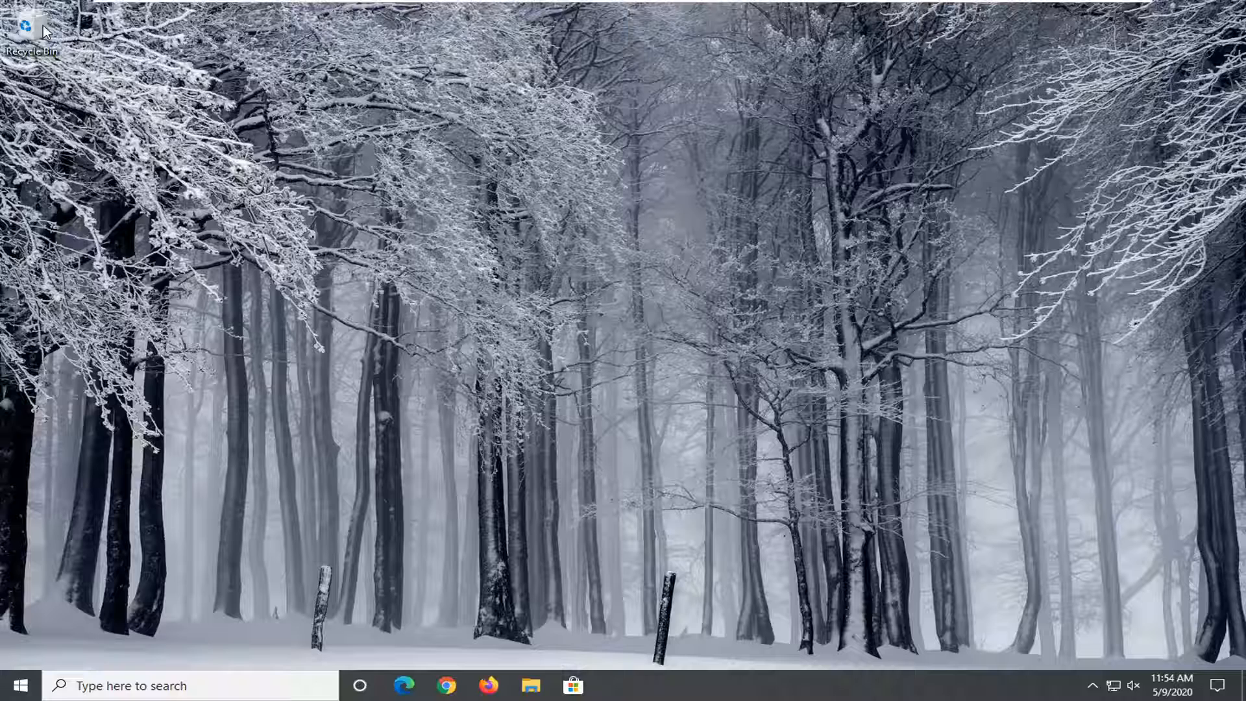
- Open Properties for the Recycle Bin from its desktop icon's context menu
{"action": "right_click", "coordinate": [32, 32]}
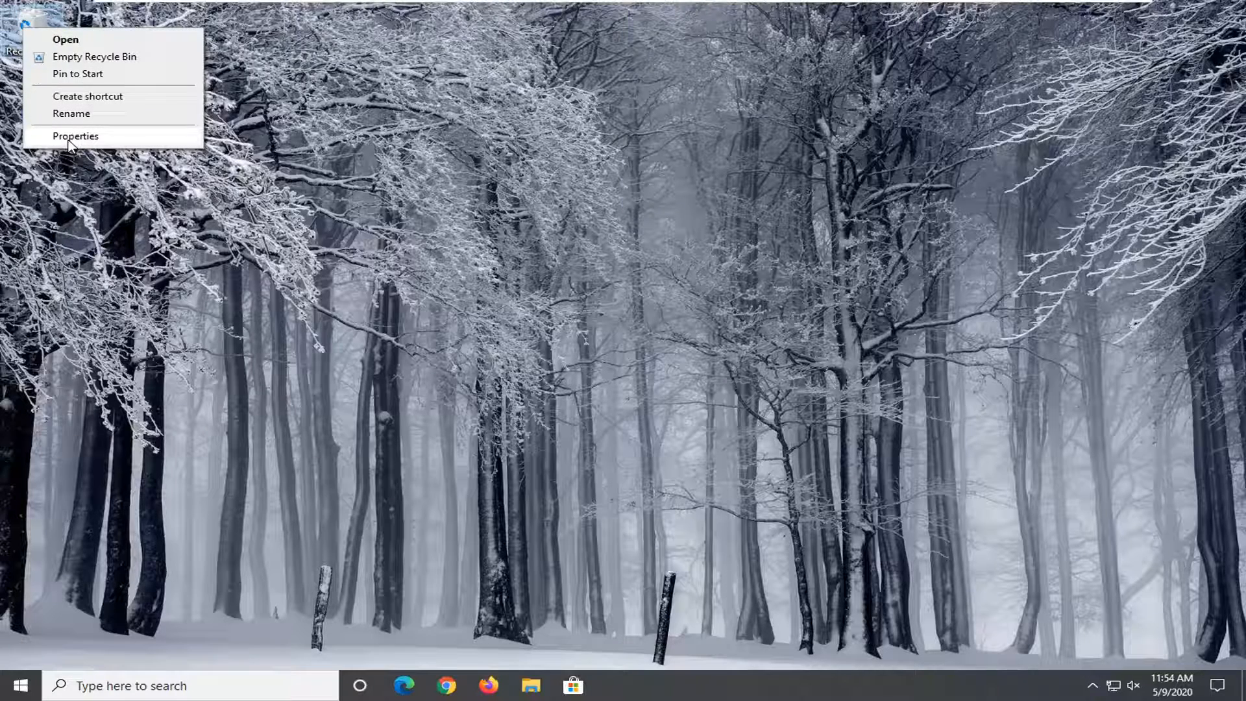
{"action": "left_click", "coordinate": [75, 135]}
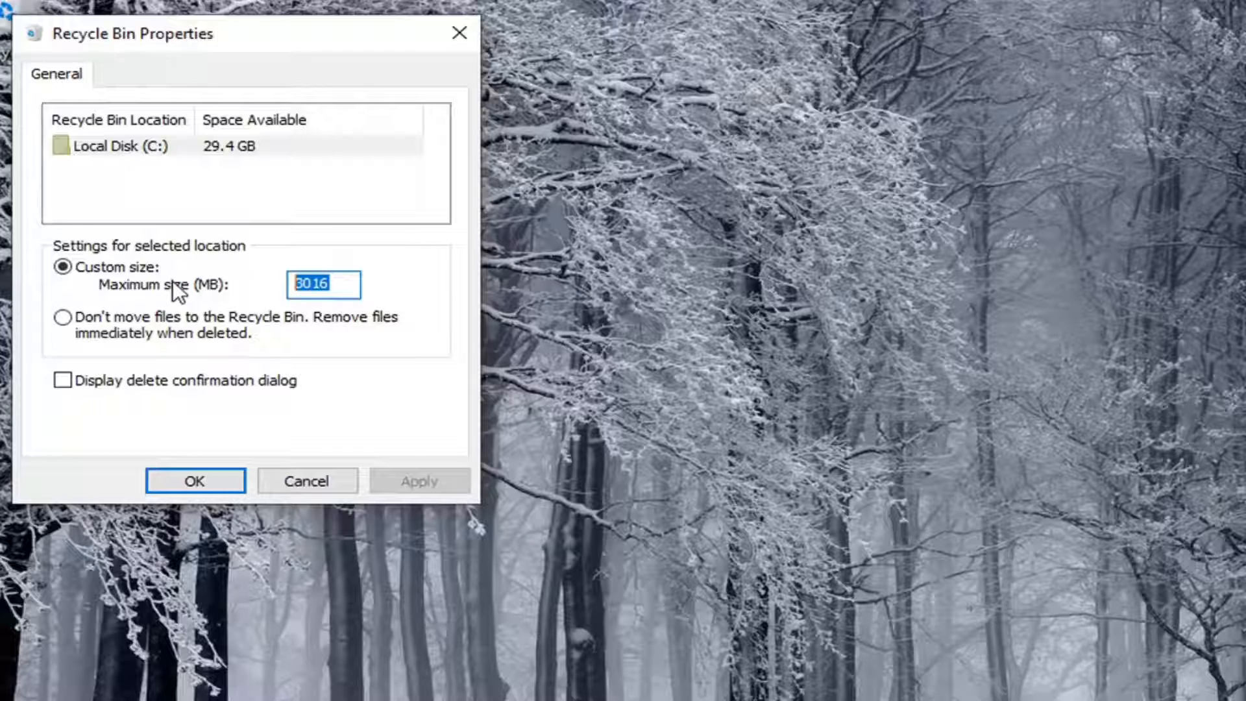
{"action": "mouse_move", "coordinate": [318, 181]}
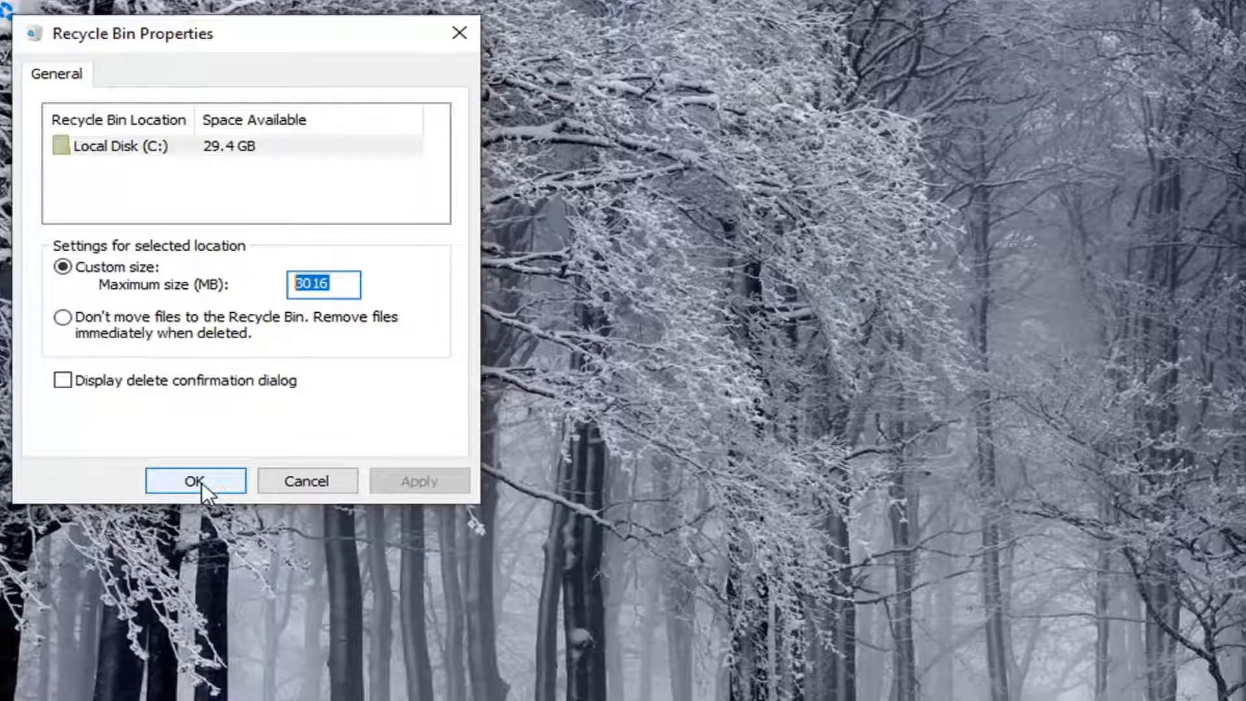
- Confirm the 3016 MB custom maximum size for Local Disk (C:) and close the dialog
{"action": "left_click", "coordinate": [195, 481]}
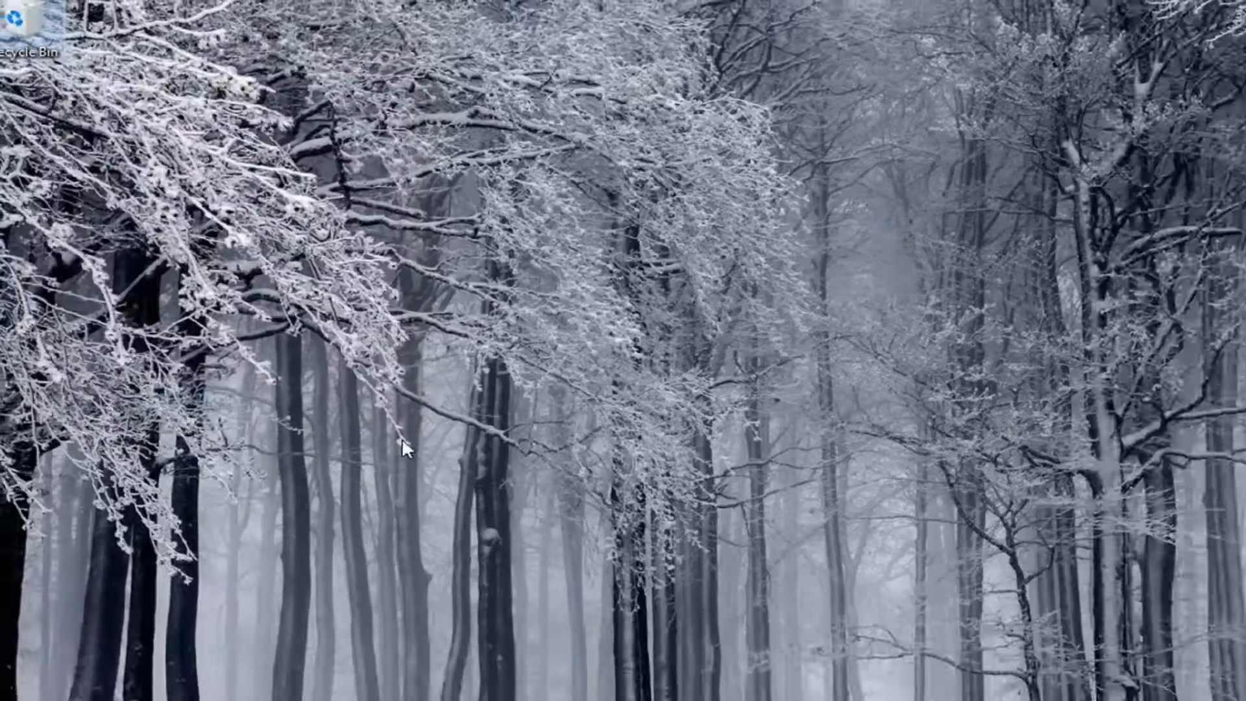